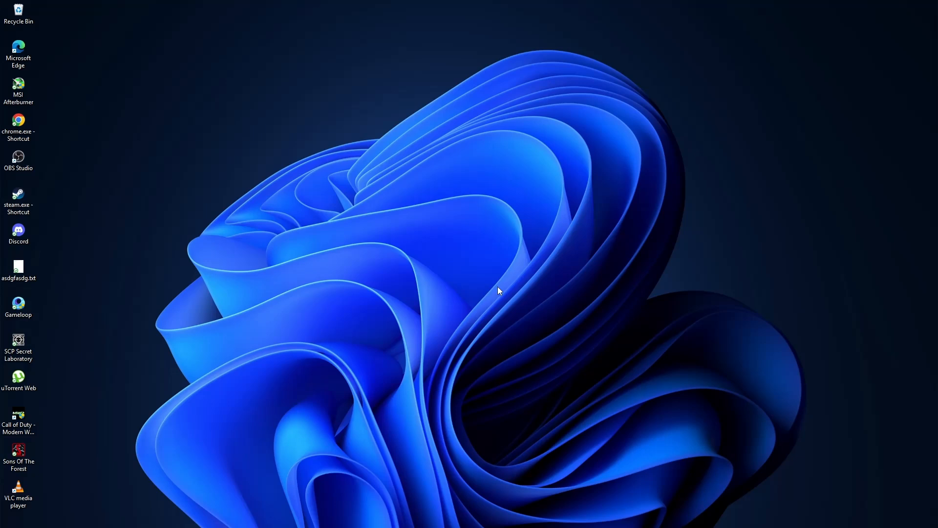
Bring up the Notification Center (Win+N) listing the Restart required and Defender summary alerts
{"action": "key", "text": "Win+n"}
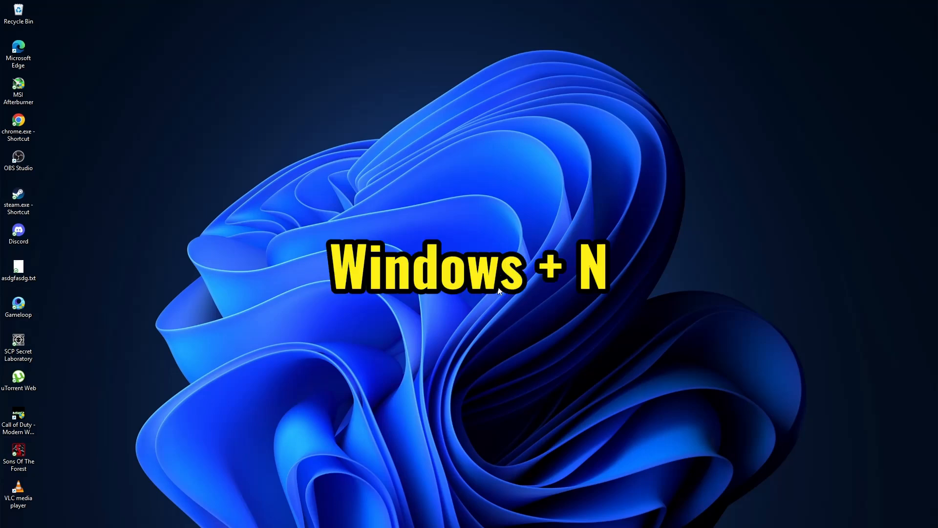
{"action": "key", "text": "win+n"}
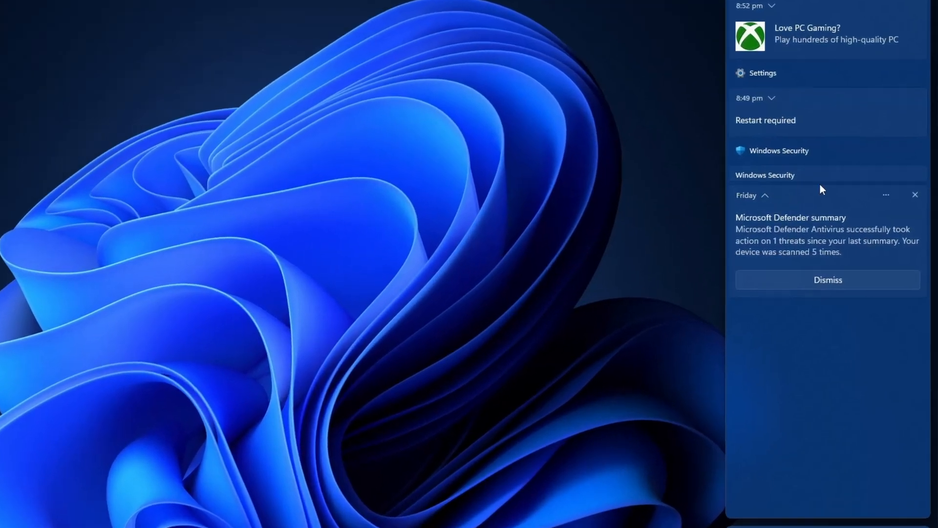
{"action": "mouse_move", "coordinate": [854, 265]}
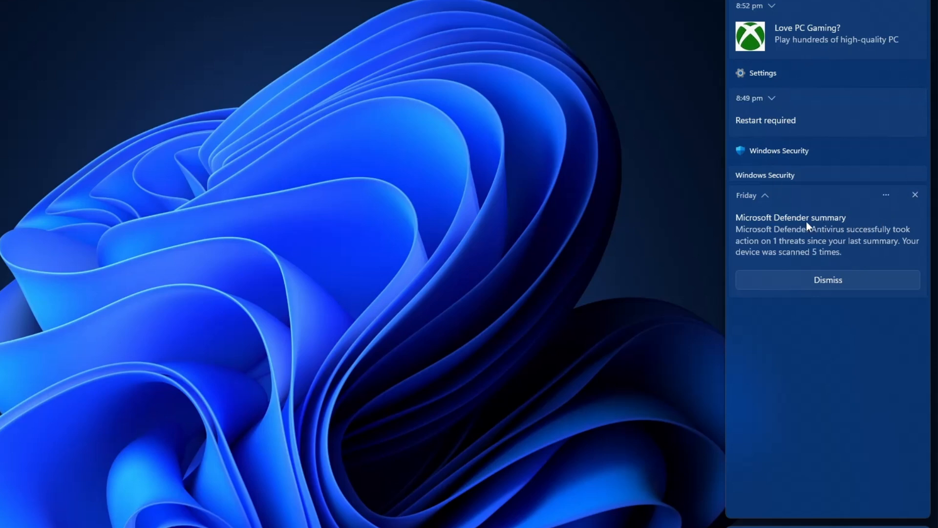
{"action": "mouse_move", "coordinate": [801, 226]}
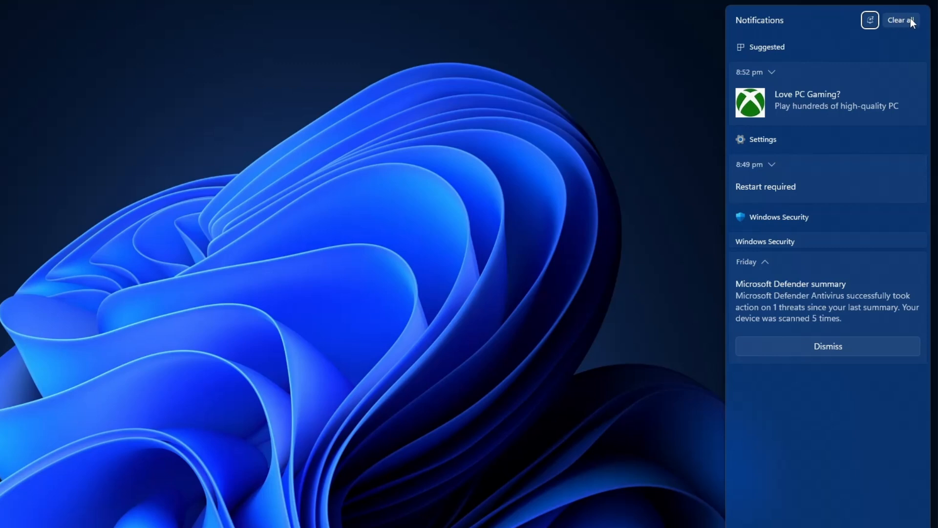
{"action": "mouse_move", "coordinate": [902, 28]}
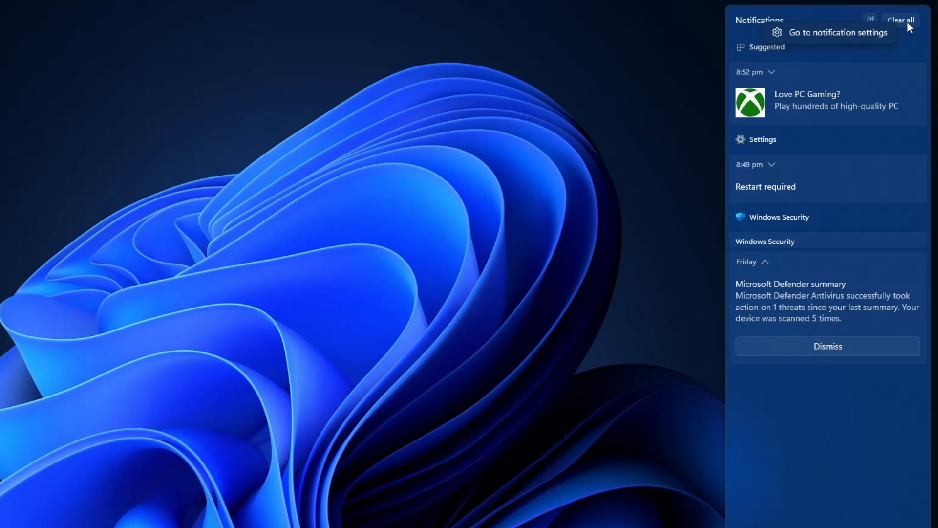
Clear all notifications so the panel reports none, then dismiss the panel
{"action": "left_click", "coordinate": [900, 20]}
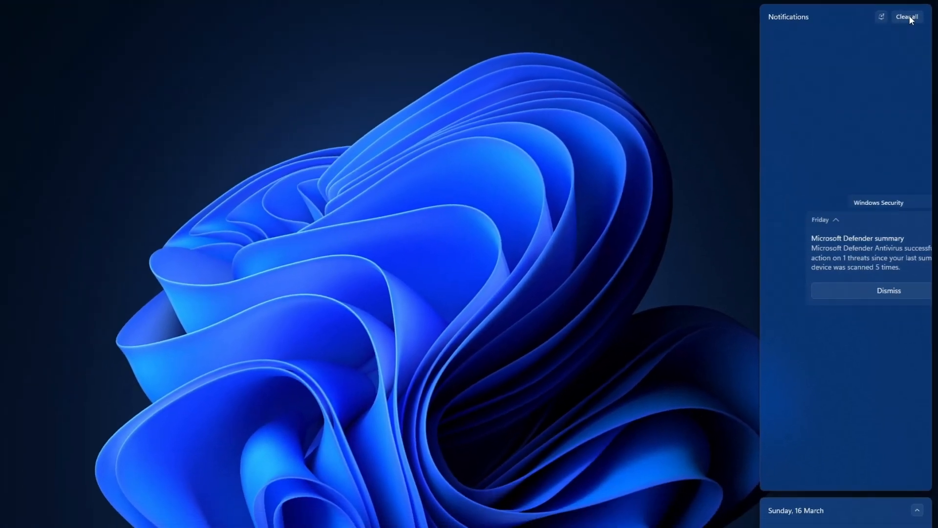
{"action": "left_click", "coordinate": [906, 16]}
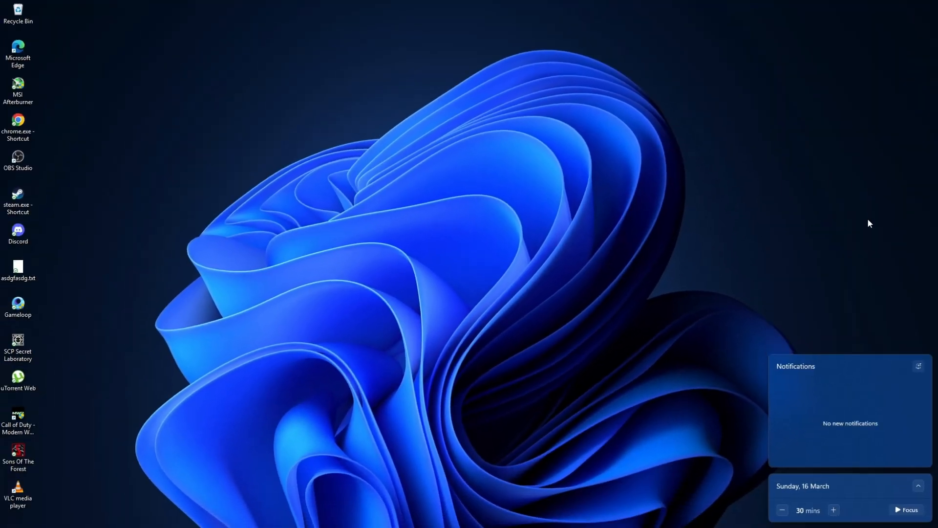
{"action": "mouse_move", "coordinate": [884, 426]}
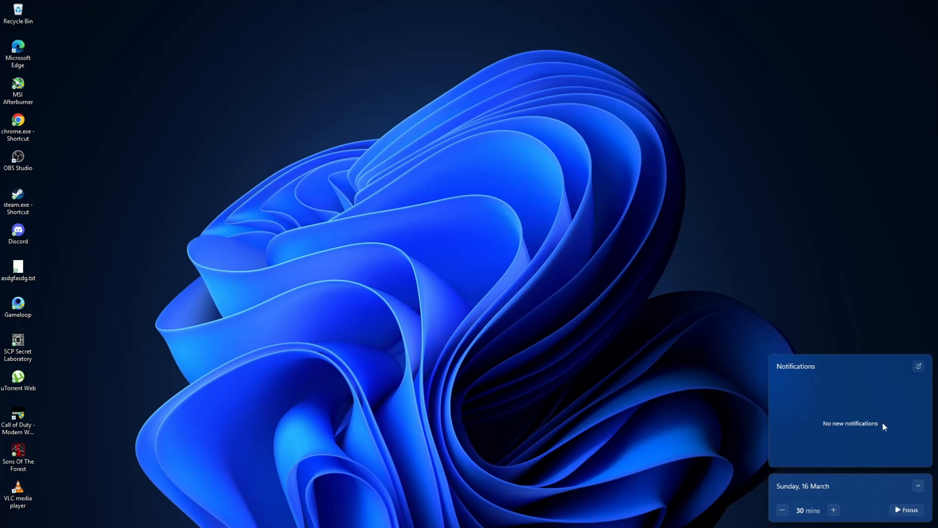
{"action": "mouse_move", "coordinate": [843, 410]}
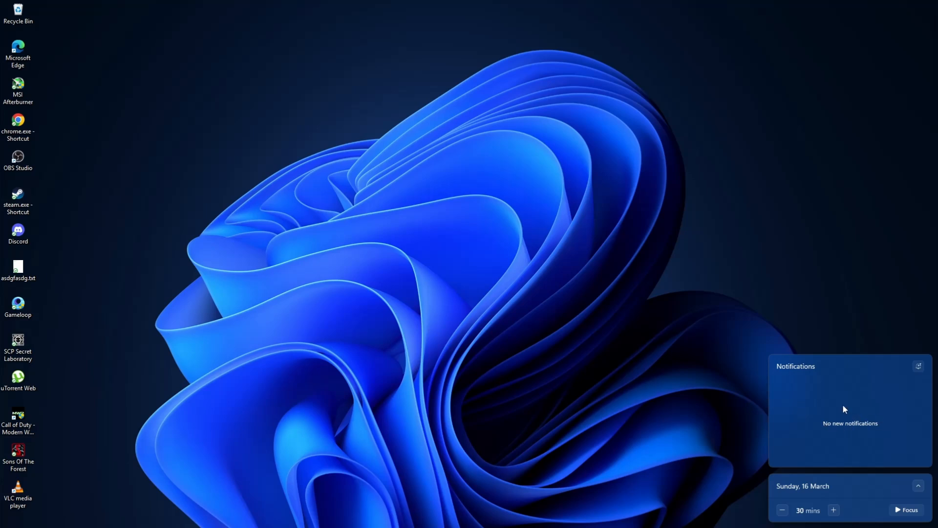
{"action": "mouse_move", "coordinate": [477, 388]}
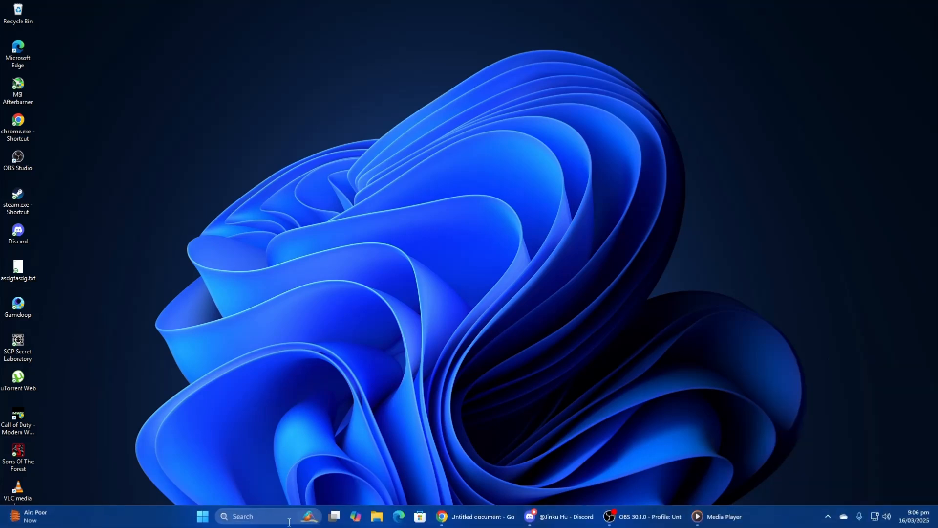
Launch Settings from Start's pinned apps and go to the System page
{"action": "left_click", "coordinate": [202, 516]}
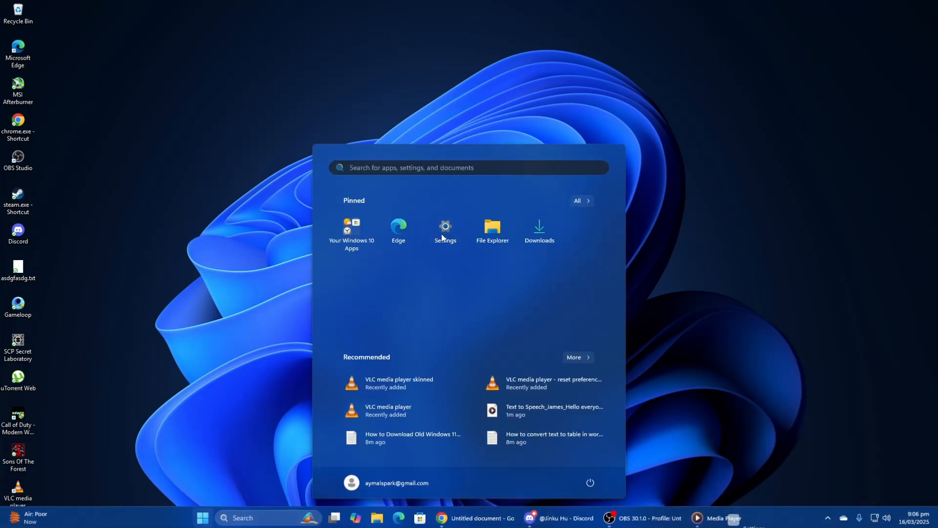
{"action": "left_click", "coordinate": [445, 231]}
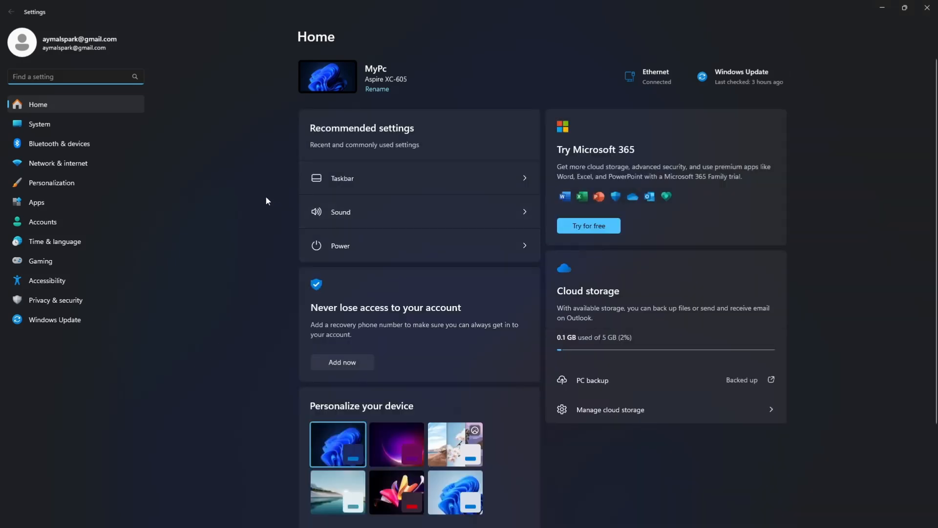
{"action": "left_click", "coordinate": [39, 125]}
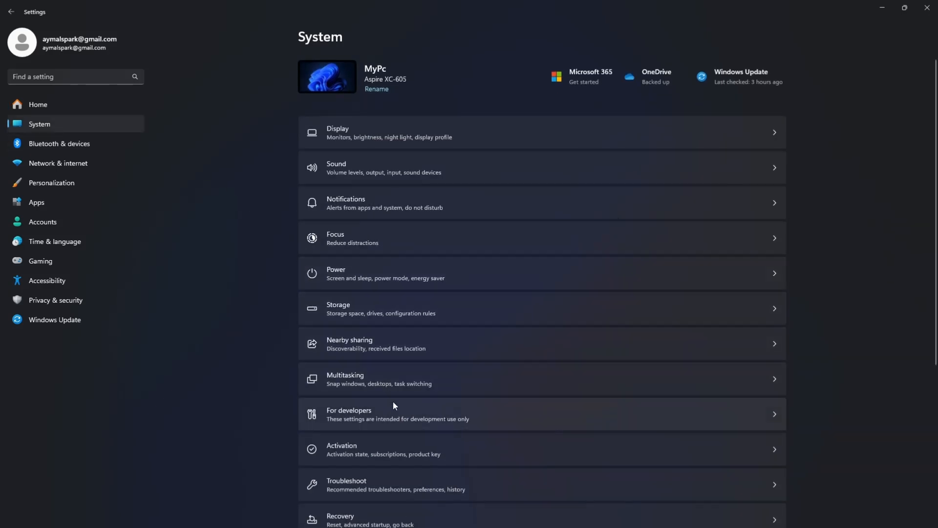
Show the Notifications page with the sound, lock-screen and bell-icon options expanded
{"action": "left_click", "coordinate": [346, 202]}
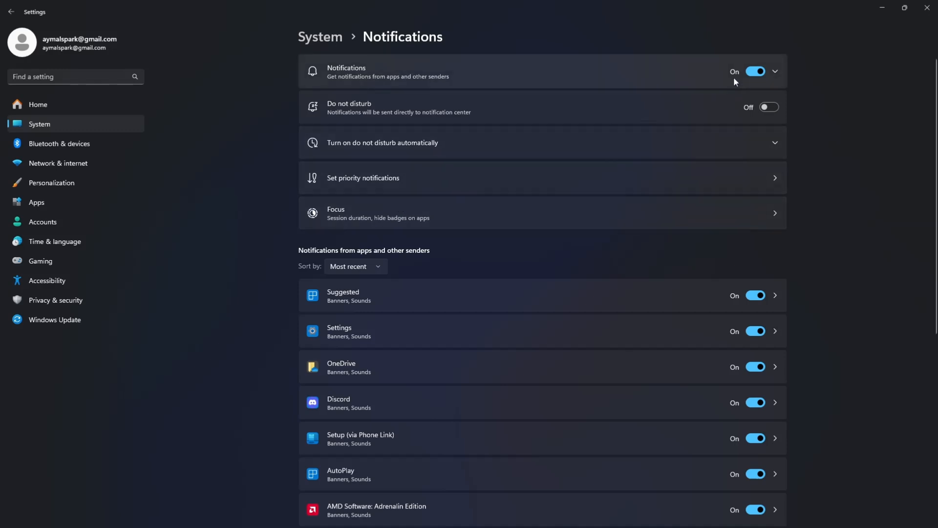
{"action": "left_click", "coordinate": [775, 71]}
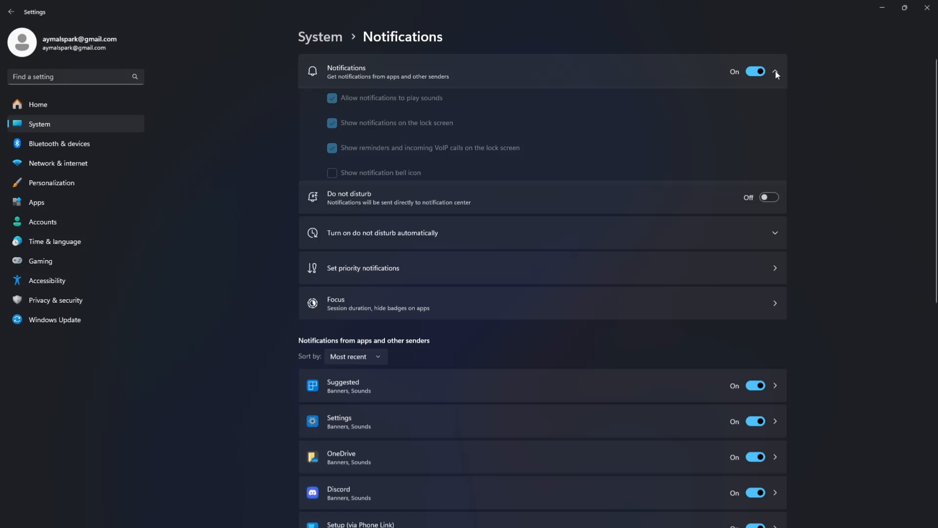
{"action": "left_click", "coordinate": [775, 71]}
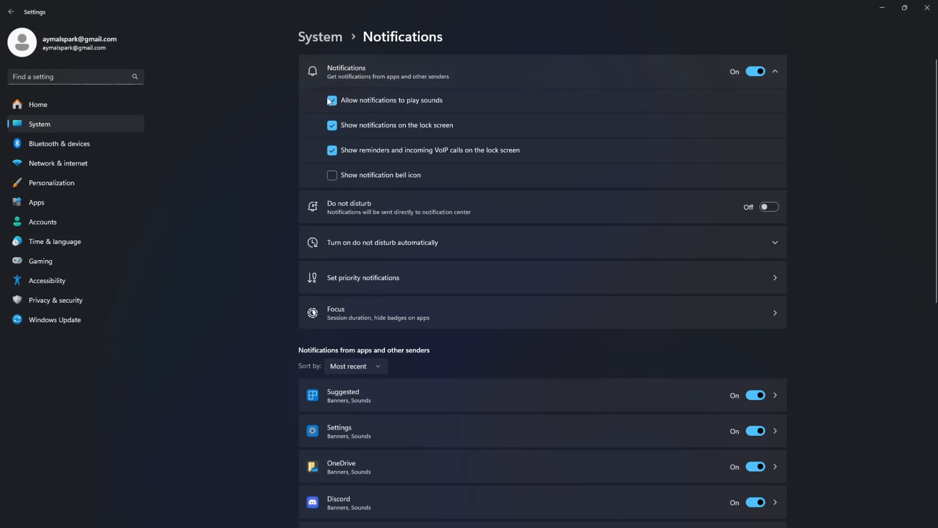